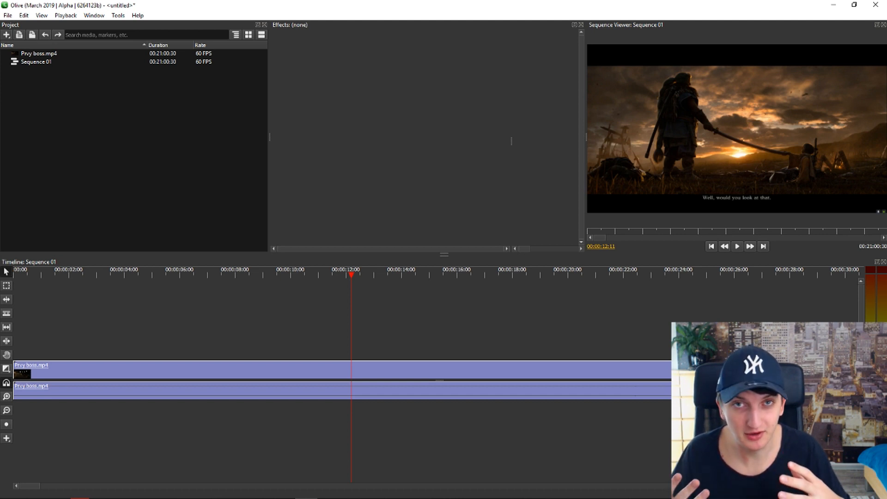
pyautogui.moveTo(164, 367)
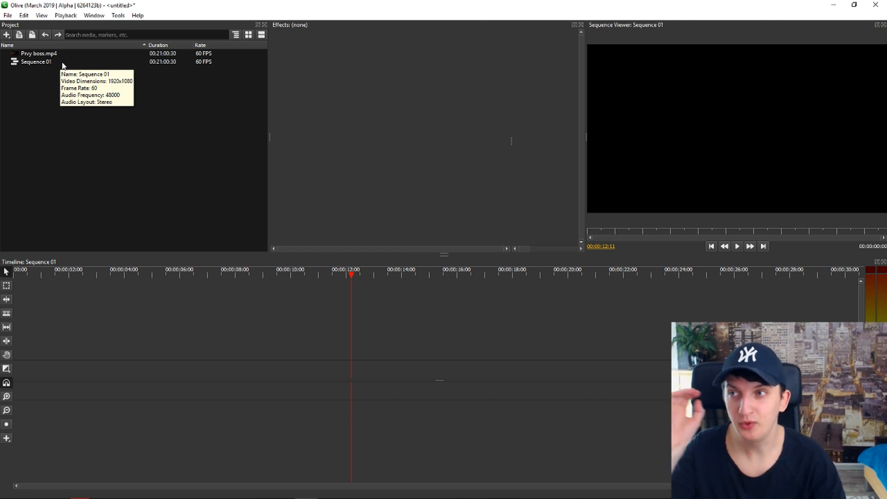
# Place Prvy boss.mp4 back on the Sequence 01 timeline and select it to show its Effects.
pyautogui.click(37, 54)
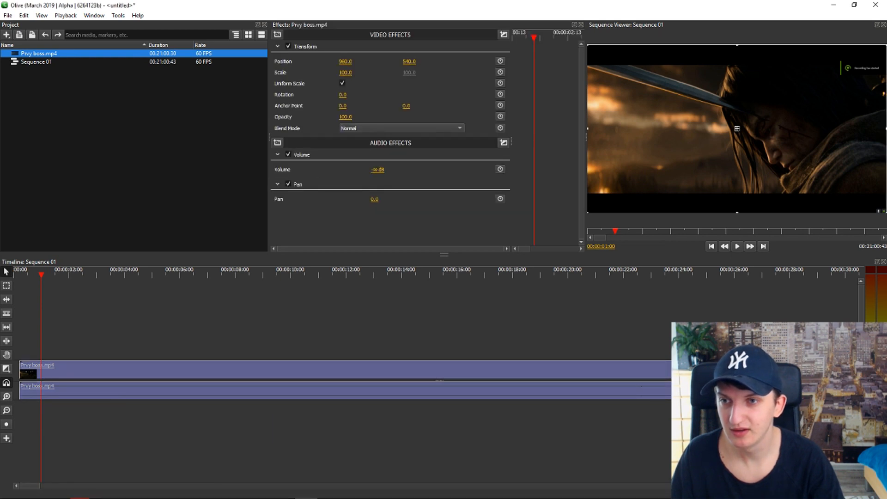
# Add the sekiro clip on a track above the boss footage, scaled to 46 at position 1366, 702.
pyautogui.click(736, 245)
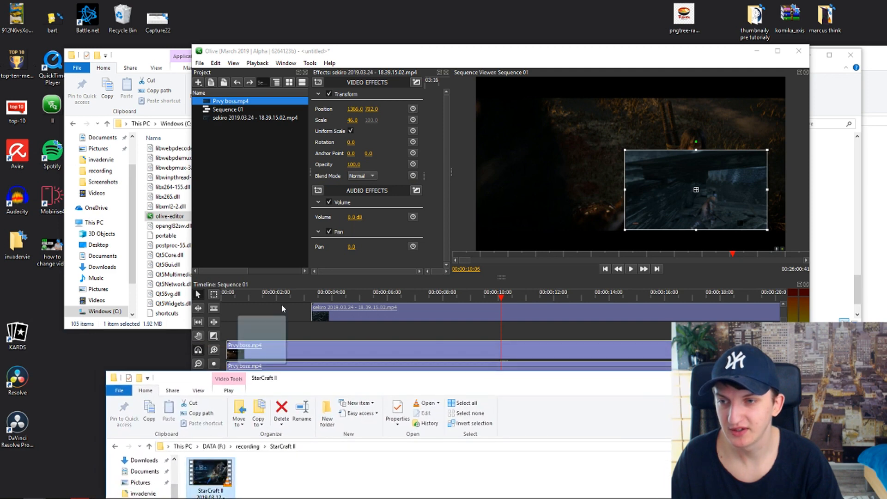
pyautogui.click(777, 50)
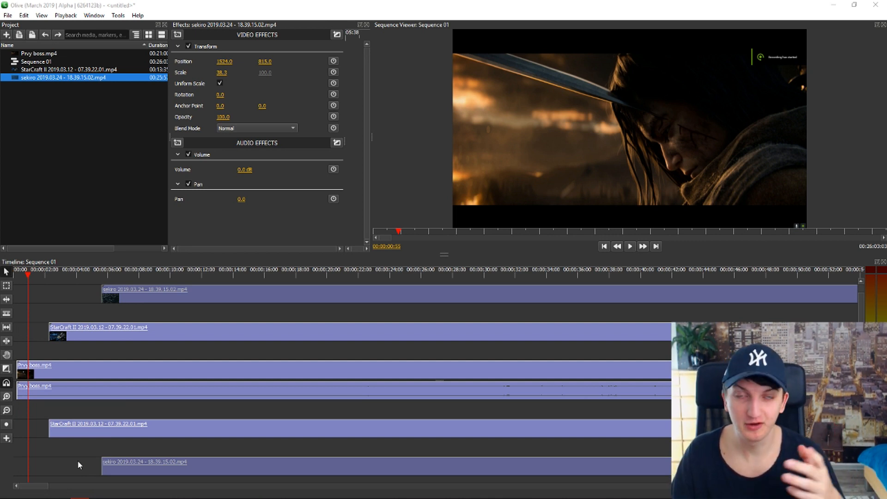
pyautogui.moveTo(62, 285)
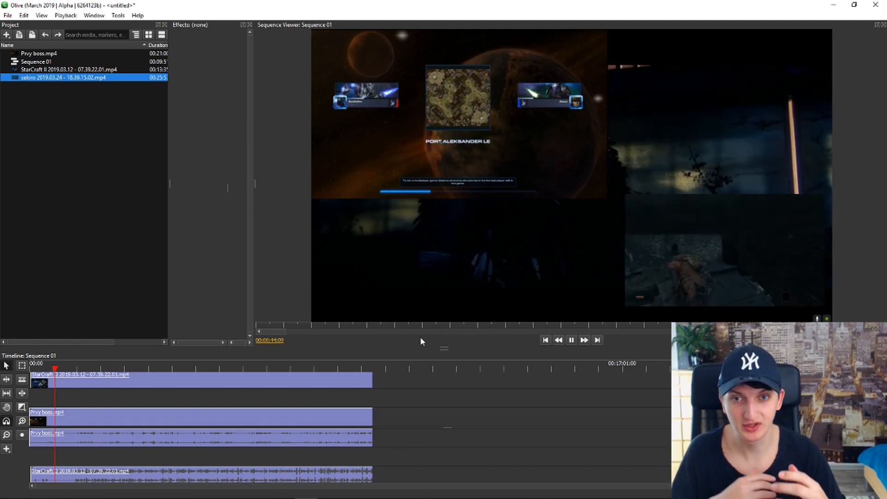
# Stop the picture-in-picture preview playback after checking the trimmed sequence.
pyautogui.click(571, 340)
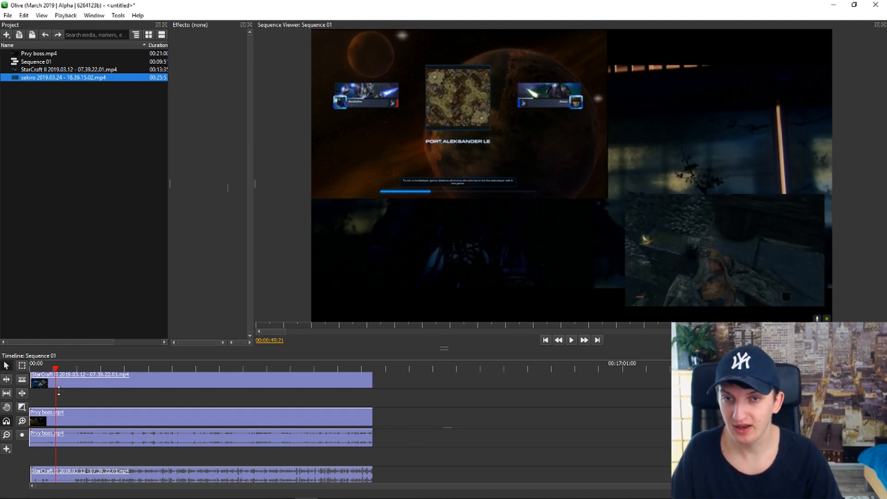
pyautogui.moveTo(310, 4)
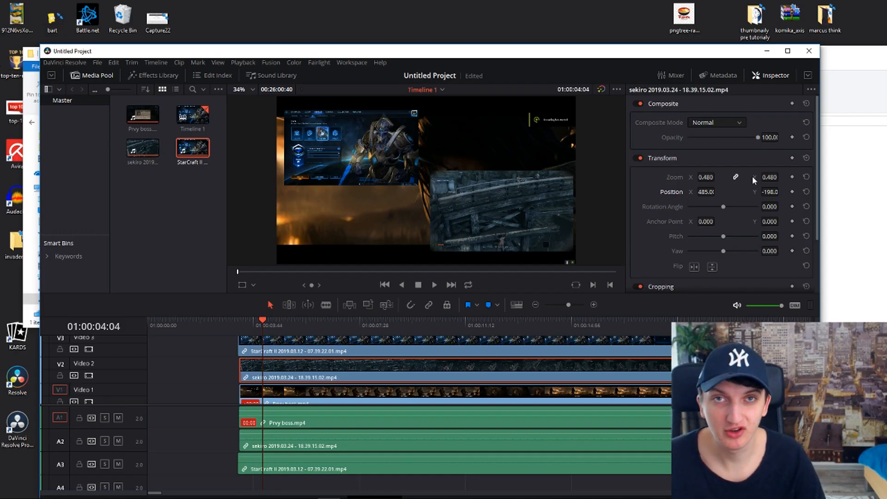
pyautogui.moveTo(399, 160)
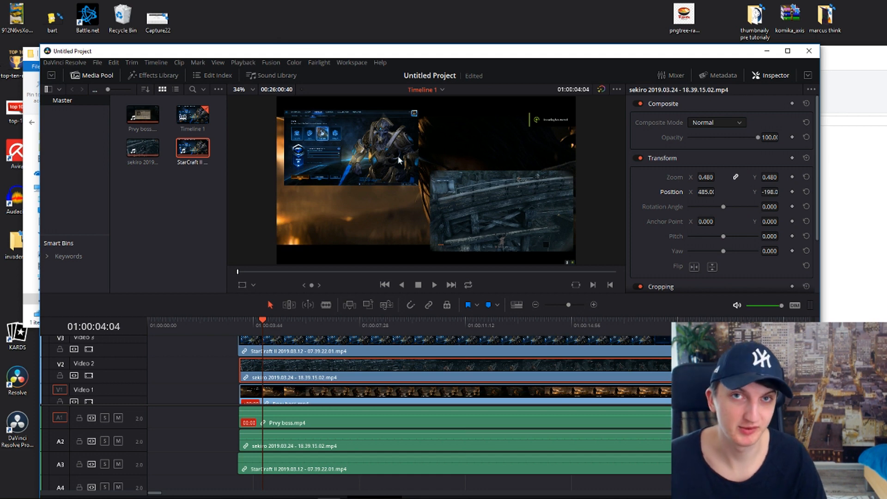
pyautogui.moveTo(485, 240)
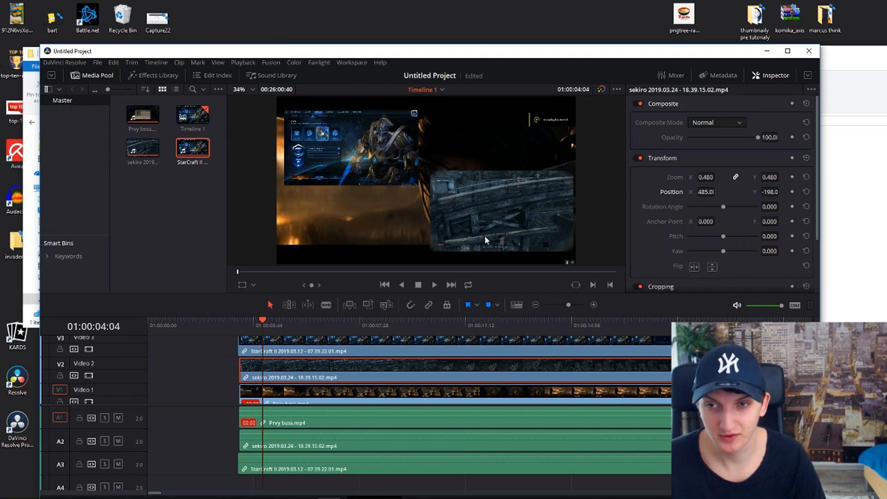
pyautogui.moveTo(415, 164)
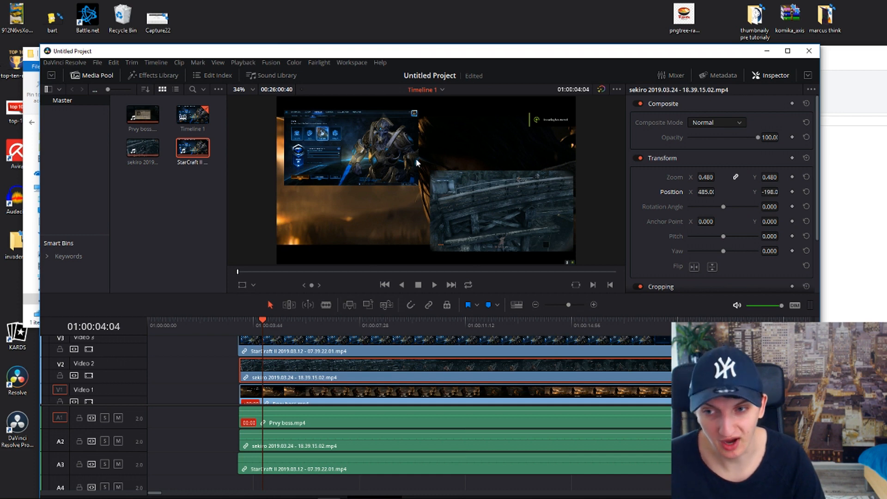
pyautogui.moveTo(349, 304)
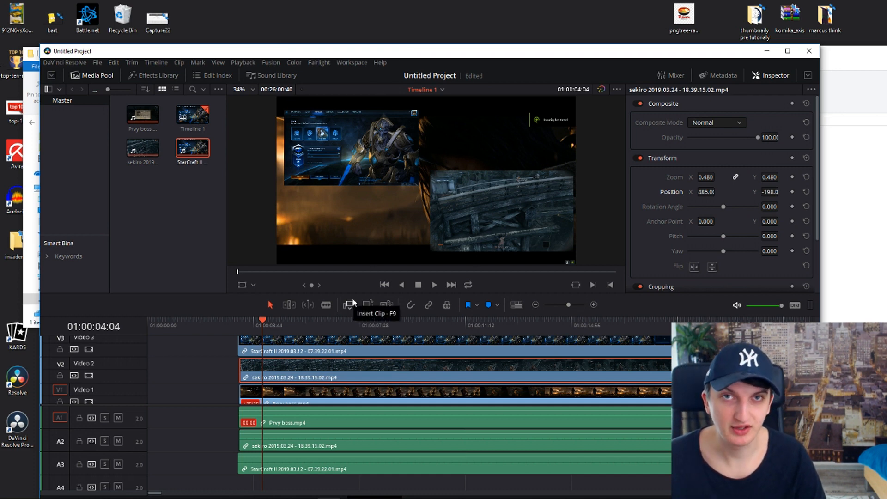
pyautogui.moveTo(497, 89)
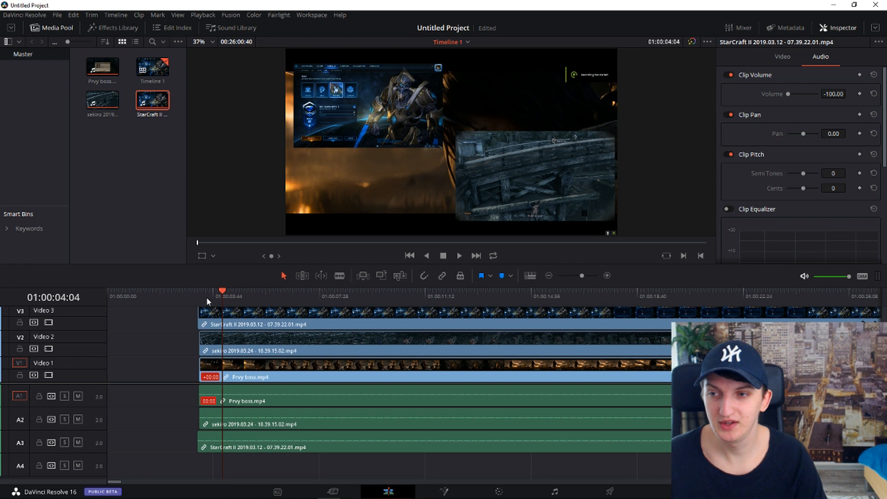
# Play and pause the stacked clips in the Resolve viewer several times to check smoothness.
pyautogui.click(459, 255)
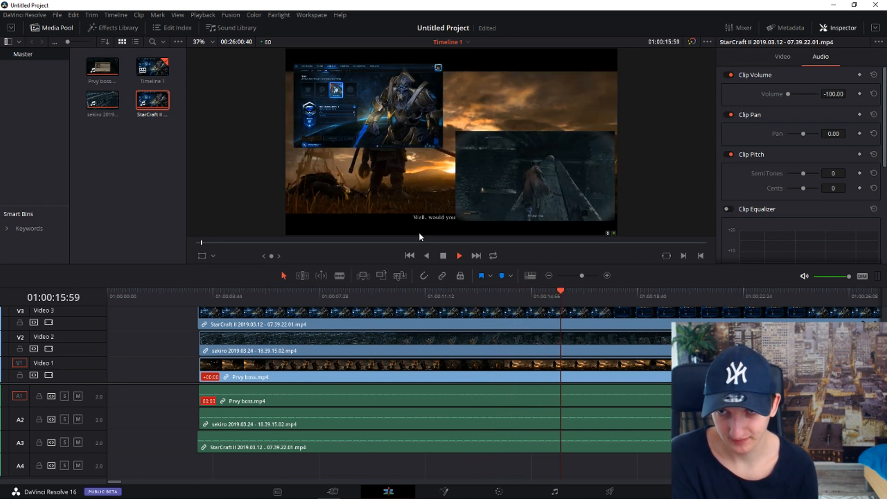
pyautogui.click(459, 255)
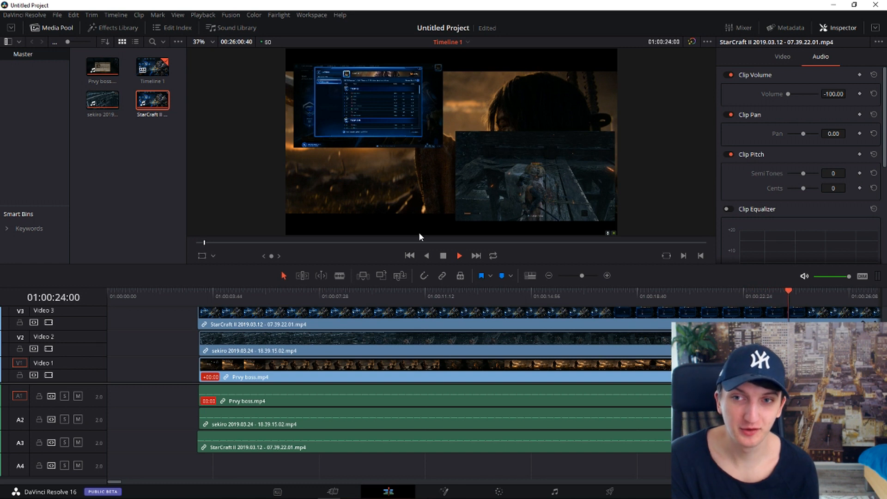
pyautogui.click(459, 255)
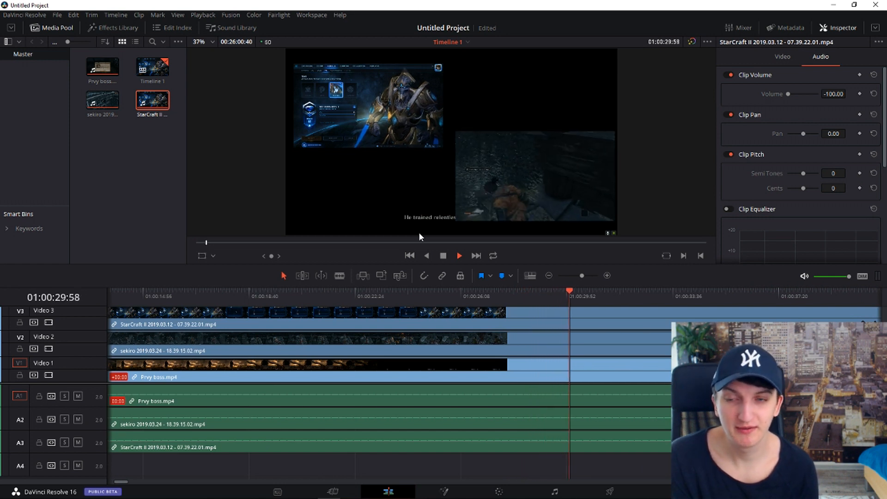
pyautogui.click(459, 255)
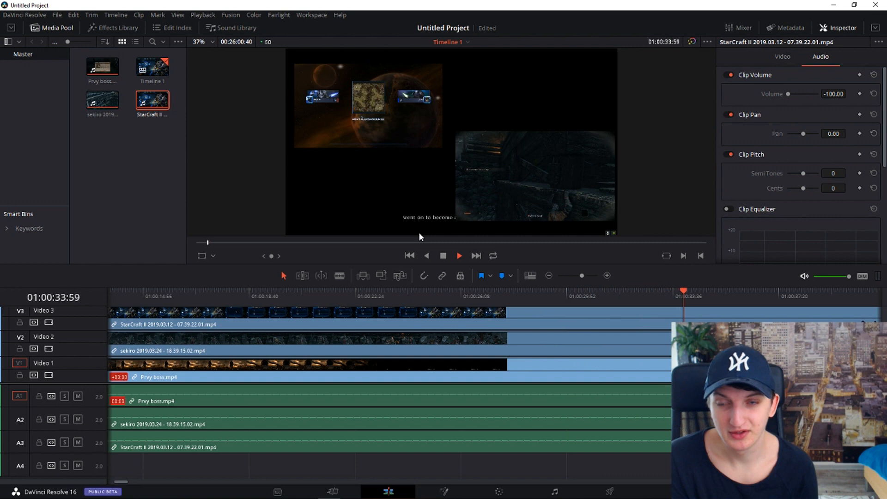
pyautogui.click(458, 254)
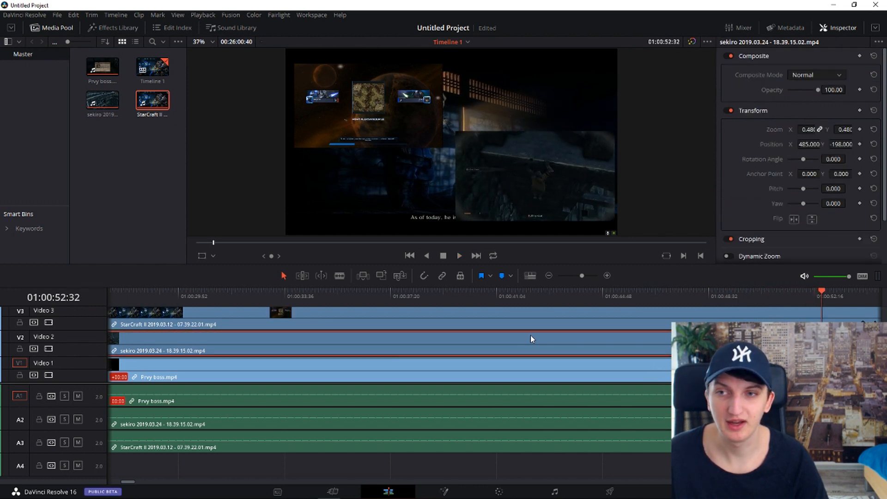
# Remove the sekiro and StarCraft II video layers, rewind the playhead and show the Effects Library.
pyautogui.click(371, 316)
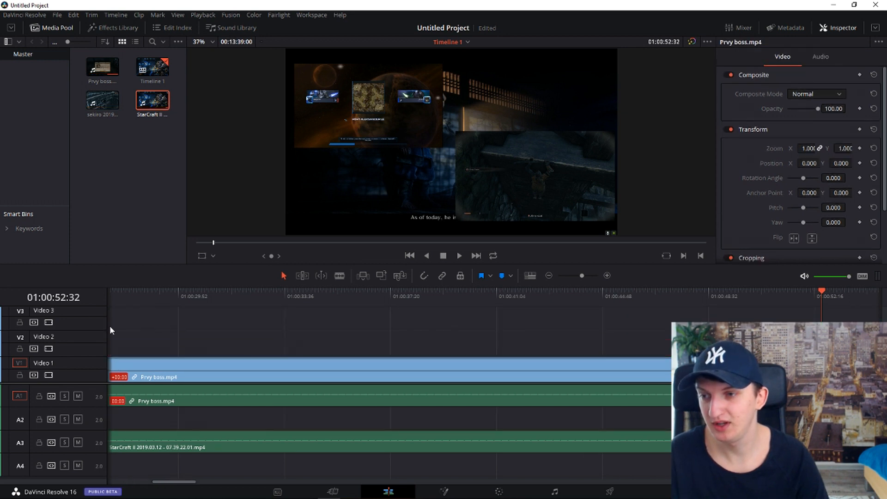
pyautogui.click(130, 296)
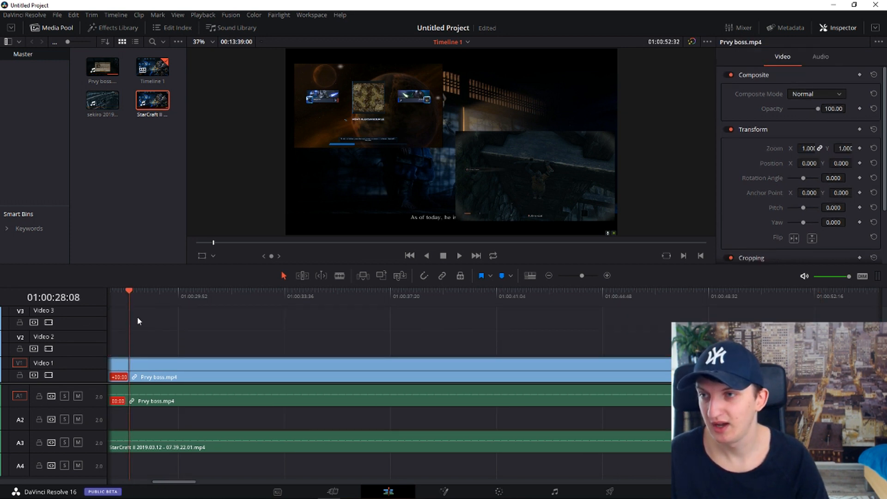
pyautogui.click(113, 27)
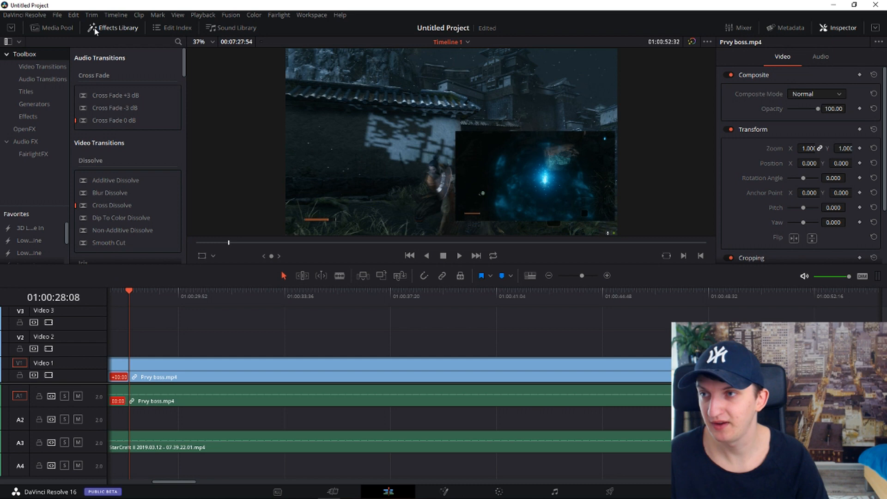
# Add the 3D Lower 3rd Flipping 2Line title over the boss footage, then switch back to Olive.
pyautogui.click(24, 91)
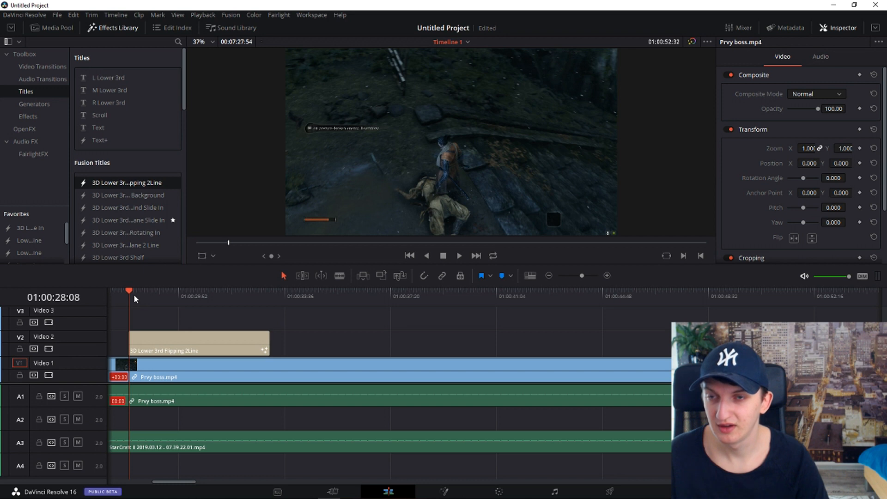
pyautogui.moveTo(252, 271)
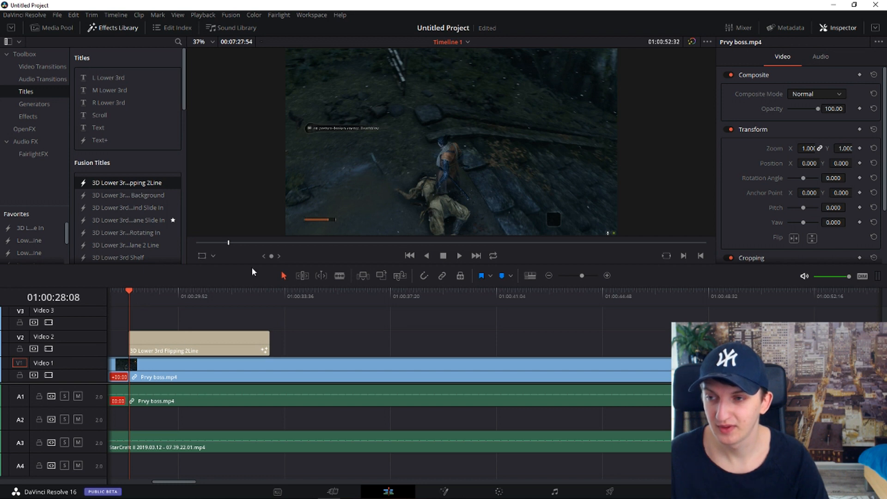
pyautogui.moveTo(336, 185)
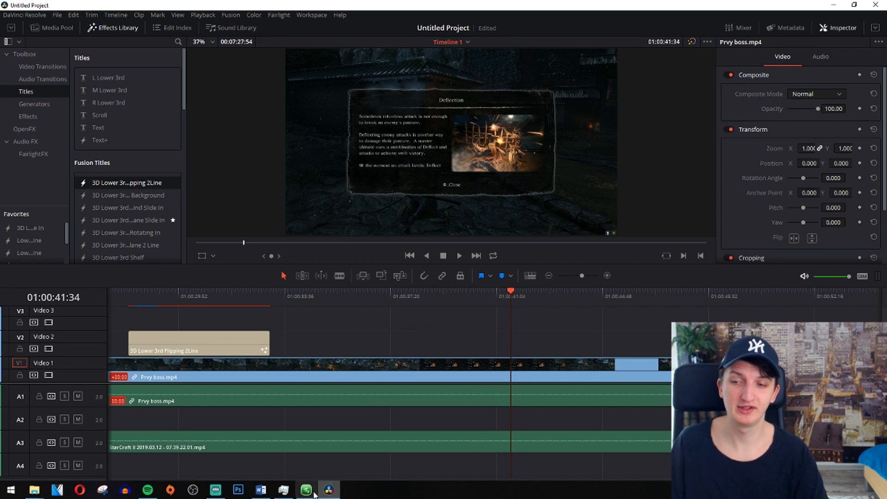
pyautogui.click(307, 490)
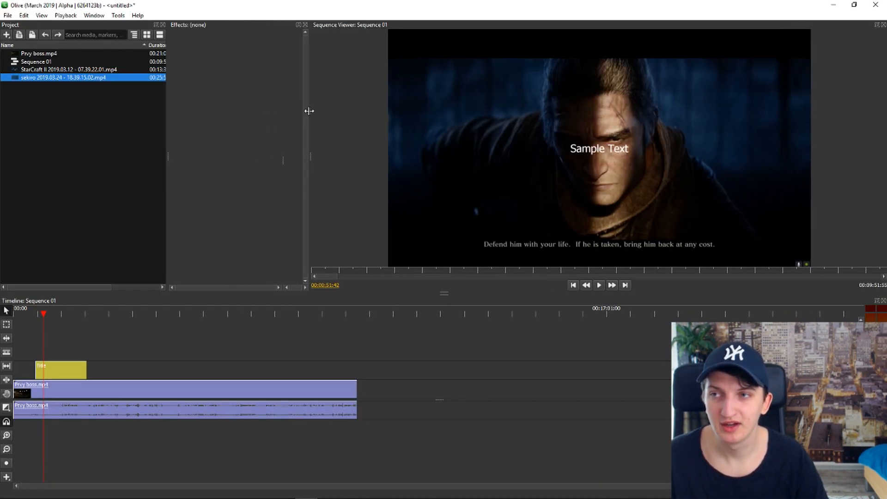
# Edit the Olive title clip to read 'Just some text' and scrub further into the boss footage.
pyautogui.click(59, 370)
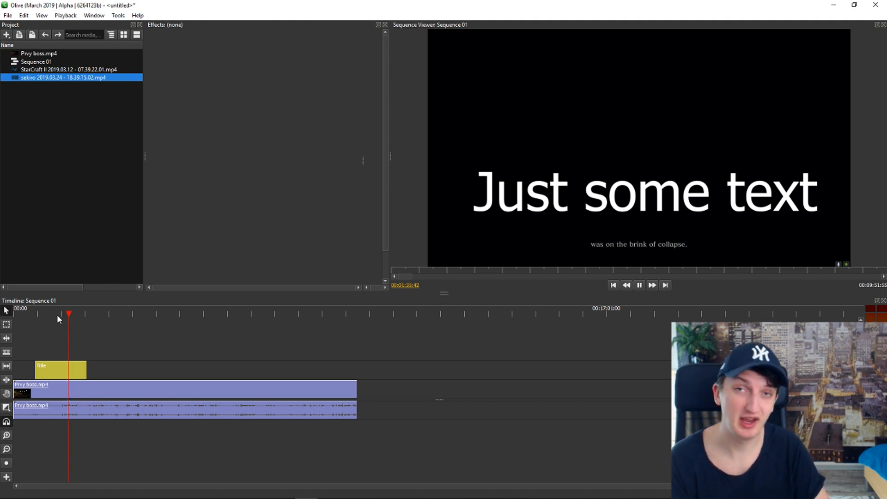
pyautogui.click(128, 314)
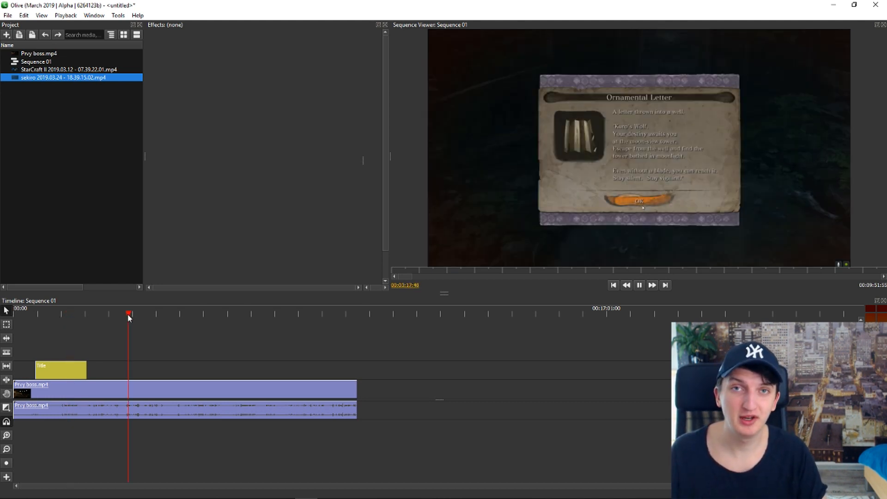